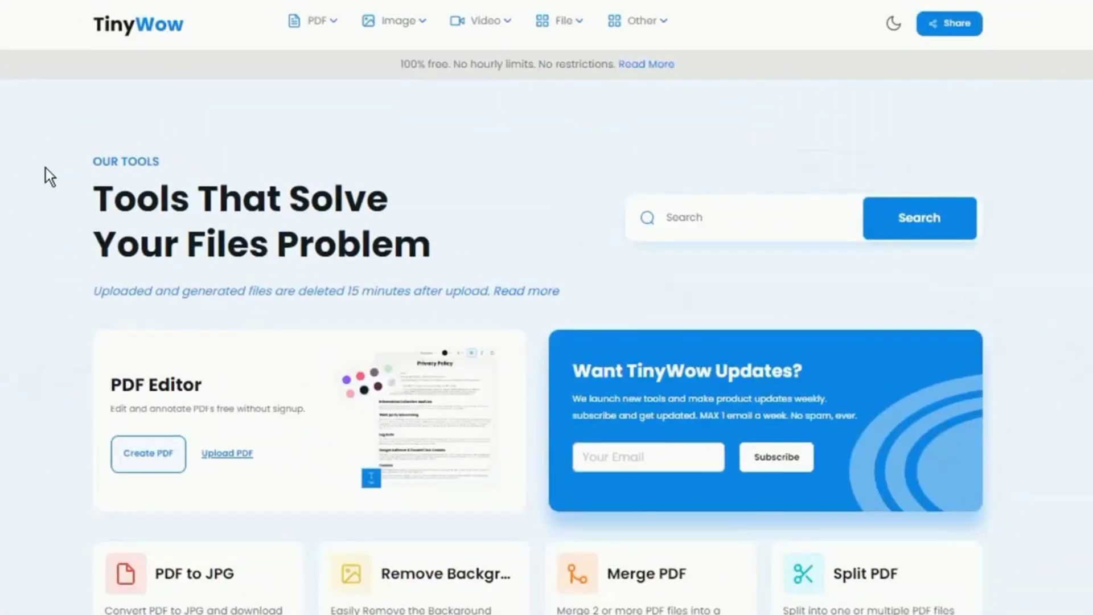
- Browse TinyWow's Image and Manipulate tools, then show the File conversion tools like XML and CSV
{"action": "left_click", "coordinate": [316, 20]}
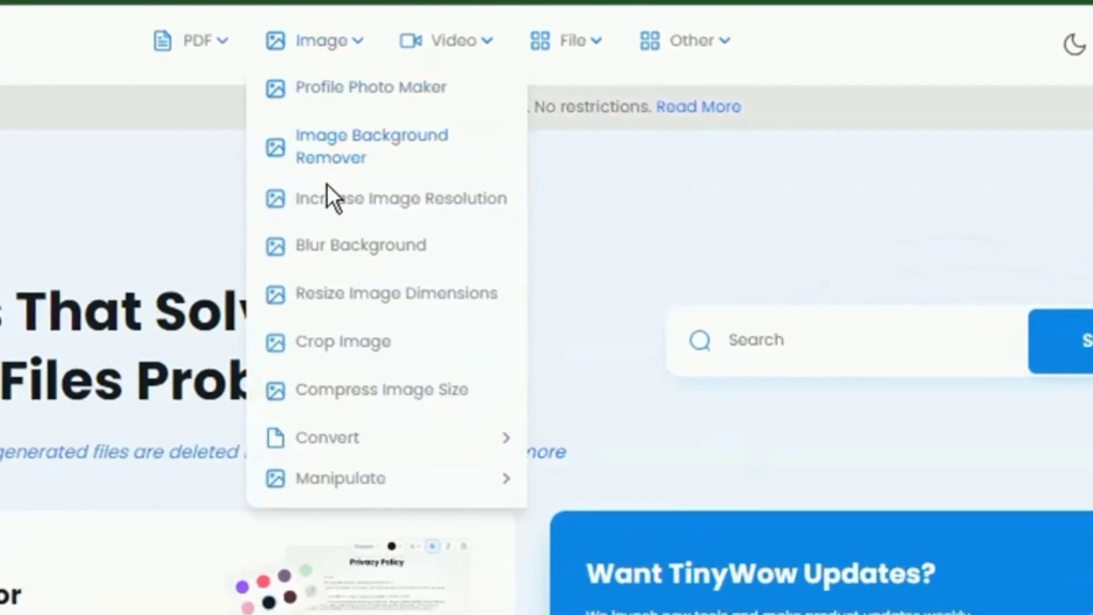
{"action": "mouse_move", "coordinate": [410, 309]}
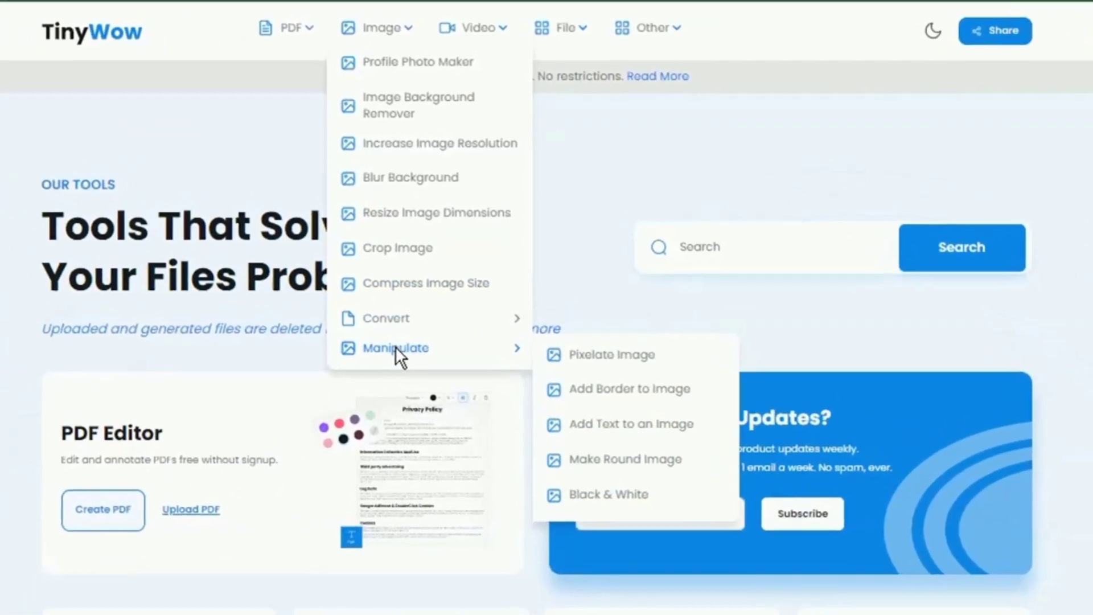
{"action": "left_click", "coordinate": [474, 34]}
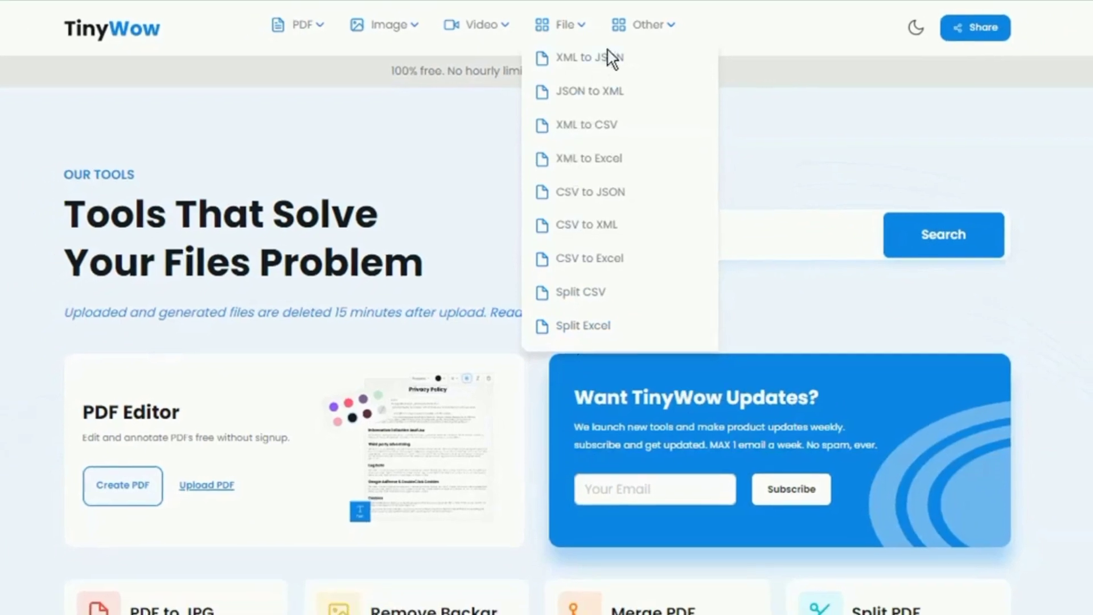
- Show TinyWow's Other tools menu and scroll through the full homepage tool grid
{"action": "left_click", "coordinate": [646, 25]}
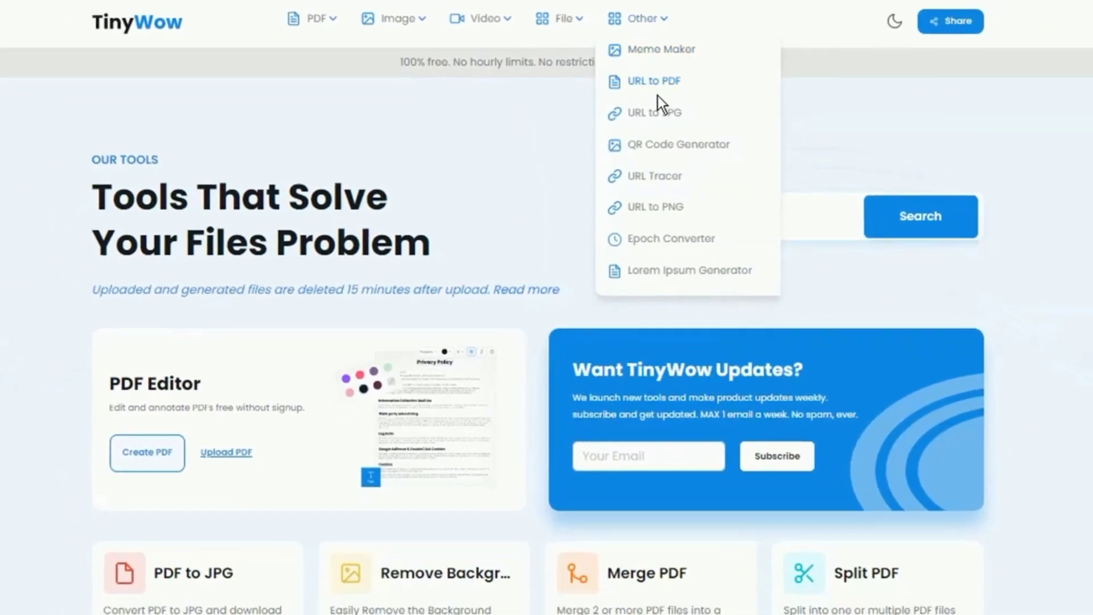
{"action": "scroll", "scroll_direction": "down", "scroll_amount": 3}
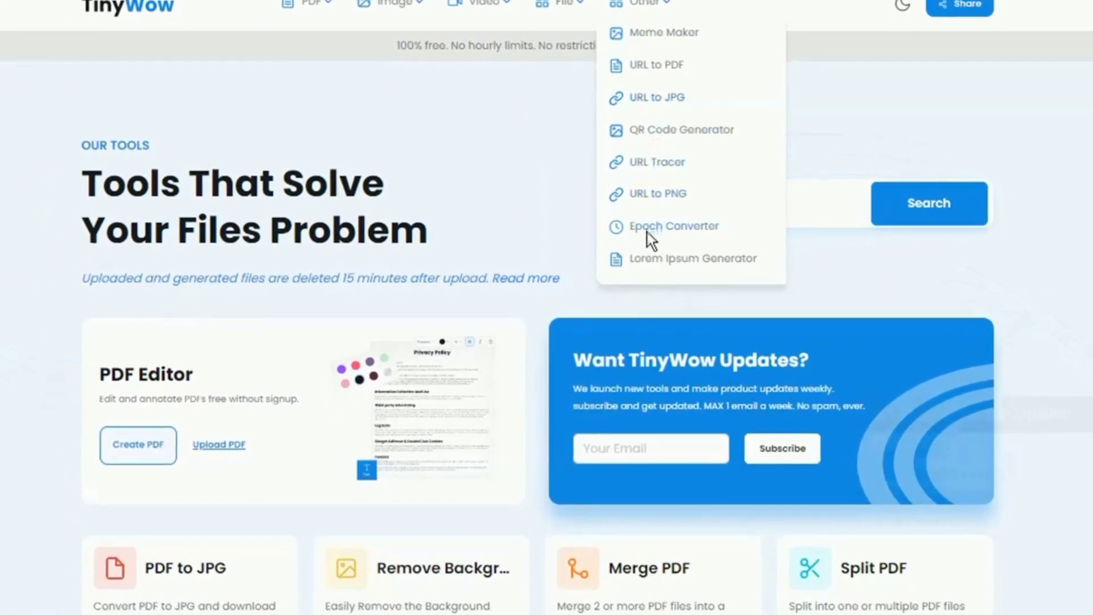
{"action": "scroll", "scroll_direction": "down", "scroll_amount": 3}
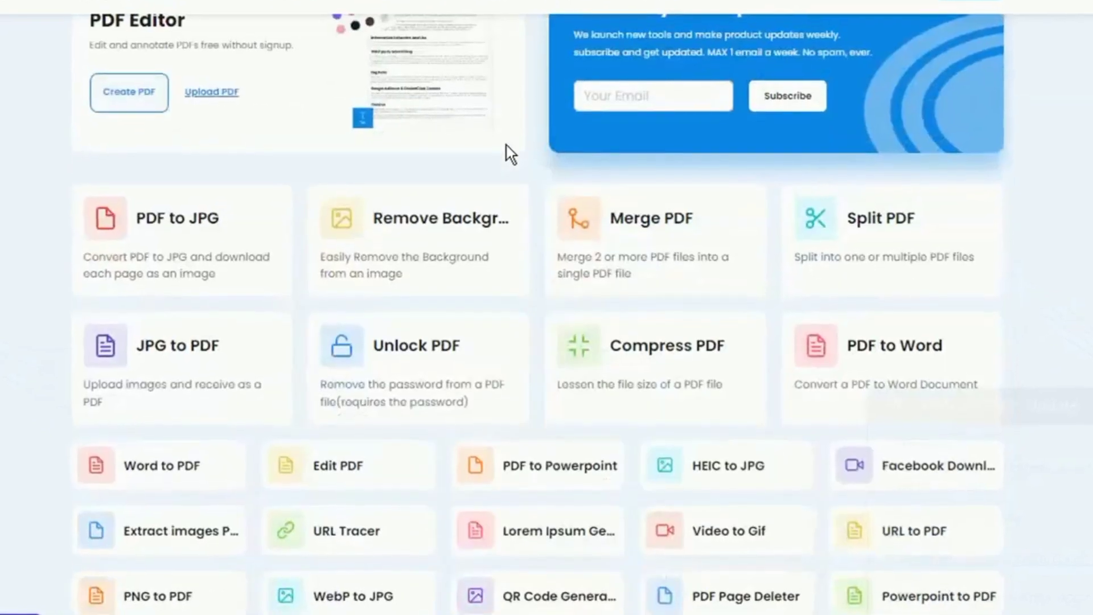
{"action": "scroll", "scroll_direction": "down", "scroll_amount": 3}
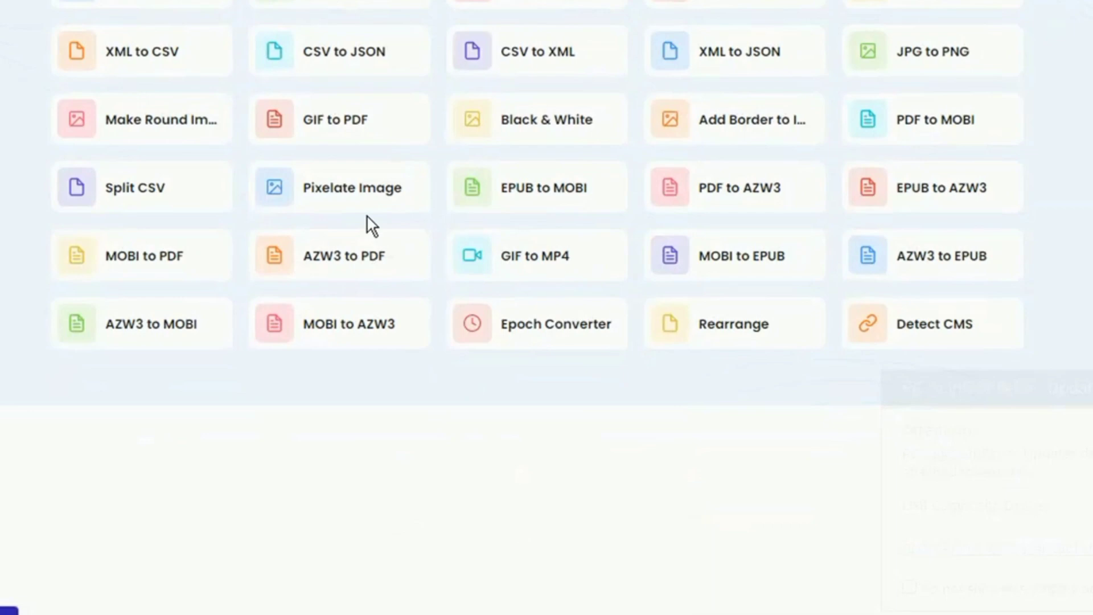
{"action": "scroll", "scroll_direction": "up", "scroll_amount": 3}
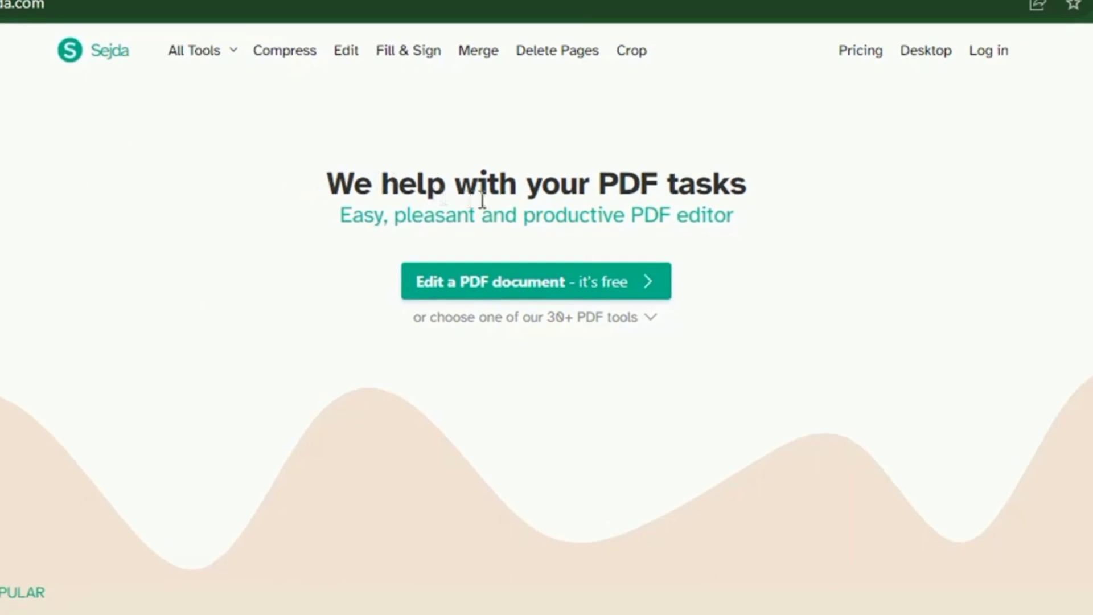
- Scroll Sejda's homepage through the PDF tool categories, reviews and how-to sections
{"action": "scroll", "scroll_direction": "down", "scroll_amount": 3}
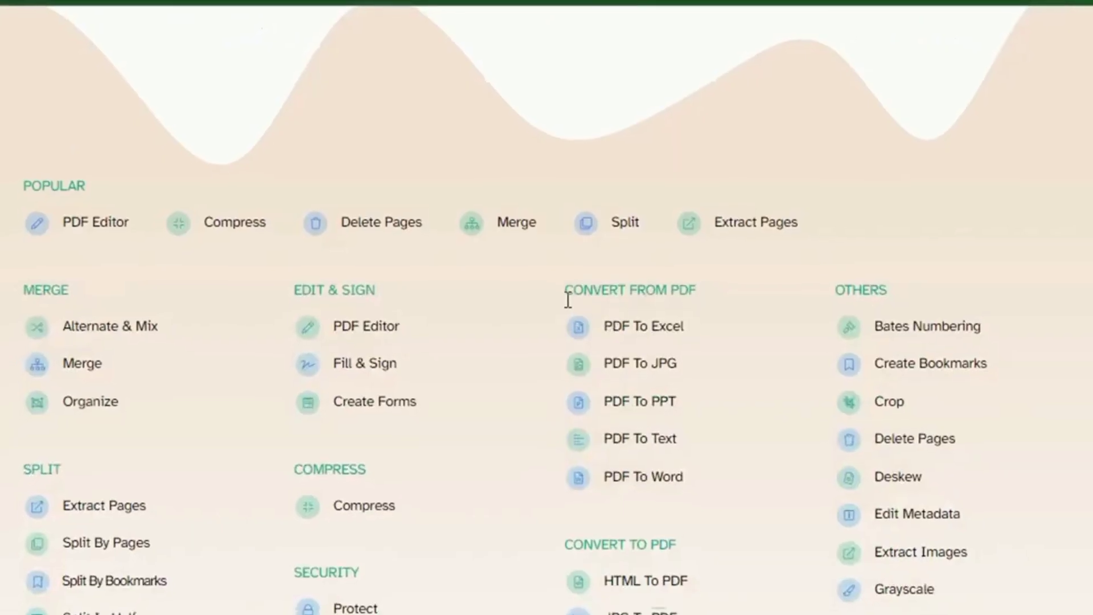
{"action": "scroll", "scroll_direction": "down", "scroll_amount": 3}
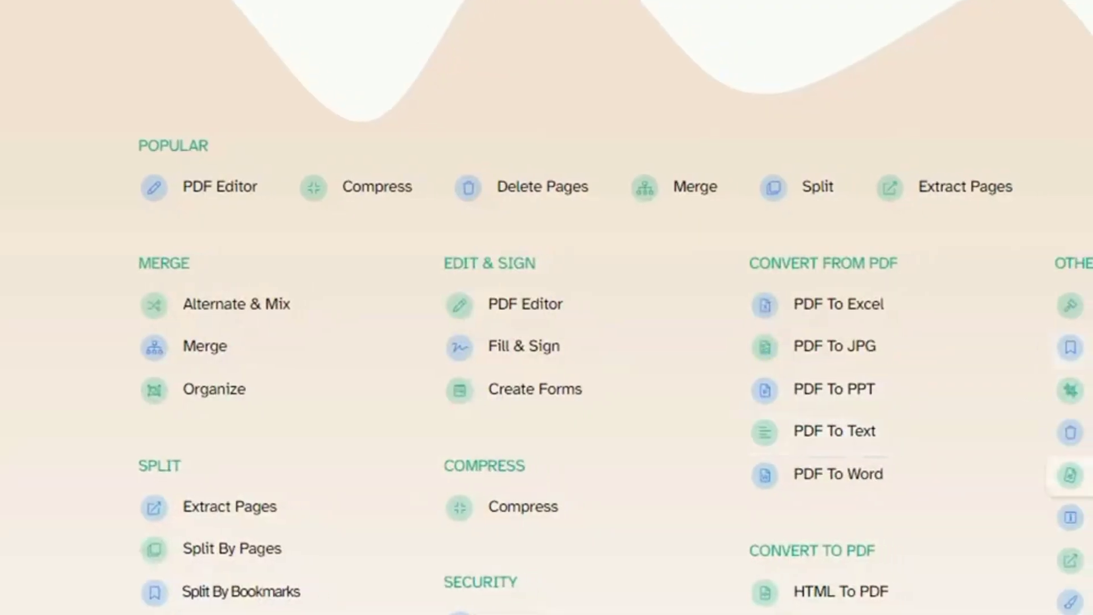
{"action": "scroll", "scroll_direction": "down", "scroll_amount": 3}
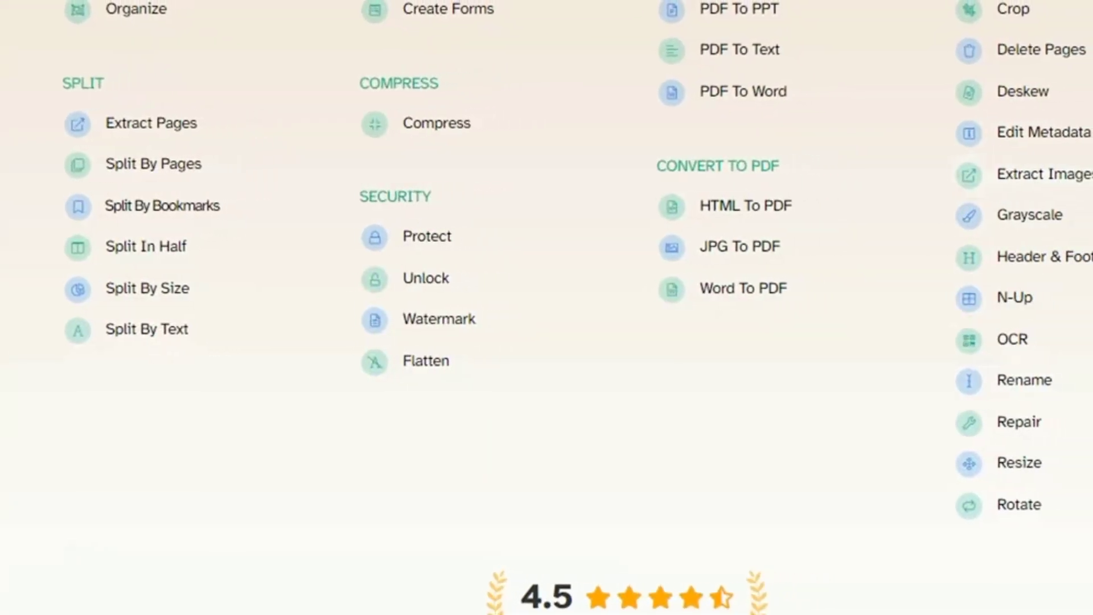
{"action": "scroll", "scroll_direction": "down", "scroll_amount": 3}
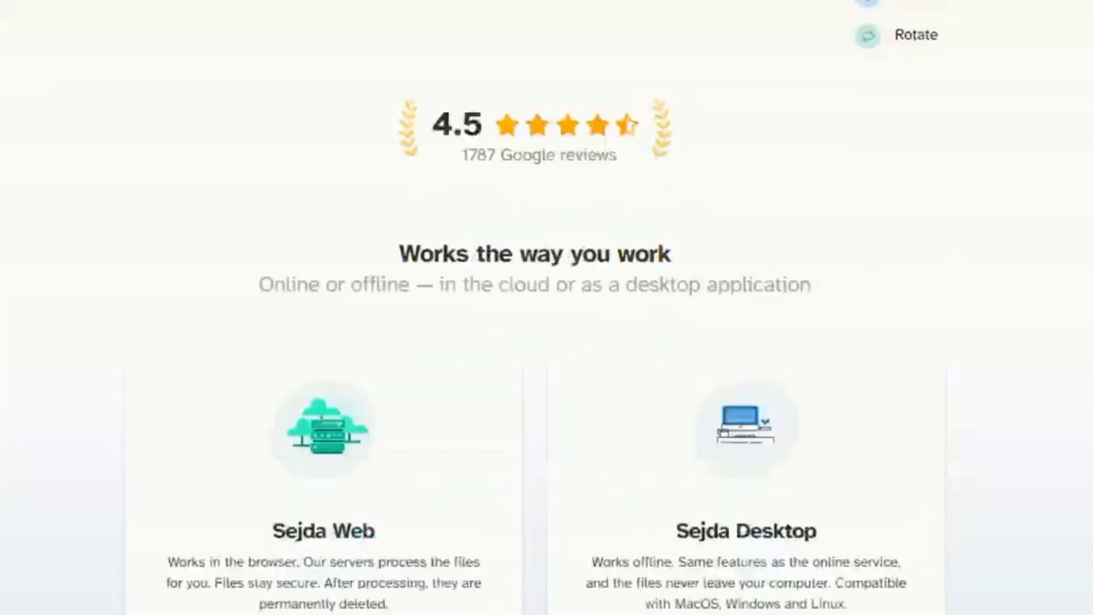
{"action": "scroll", "scroll_direction": "down", "scroll_amount": 3}
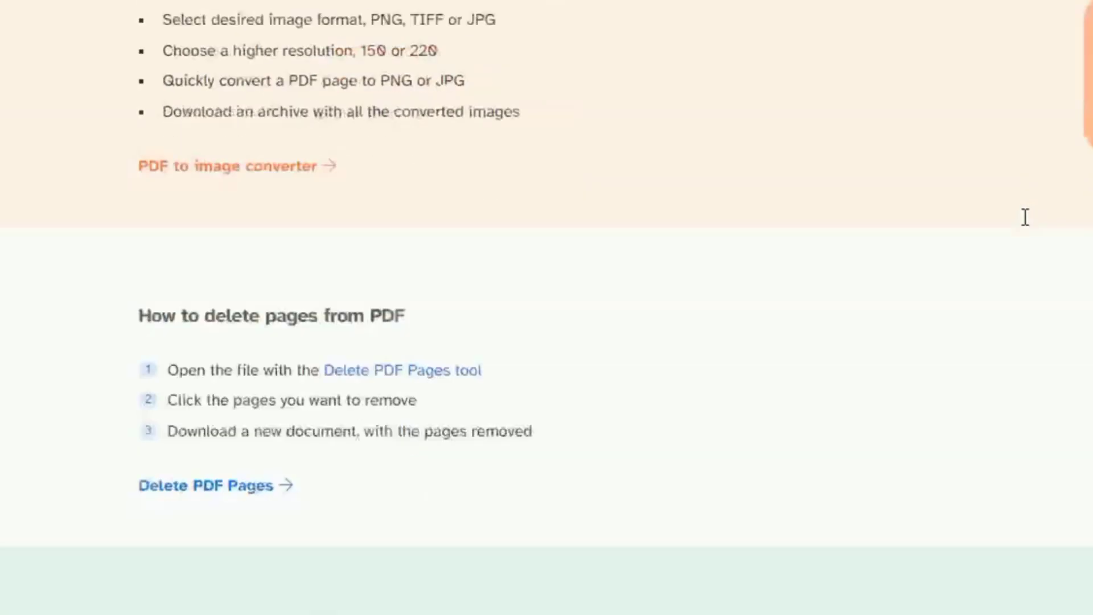
{"action": "scroll", "scroll_direction": "down", "scroll_amount": 3}
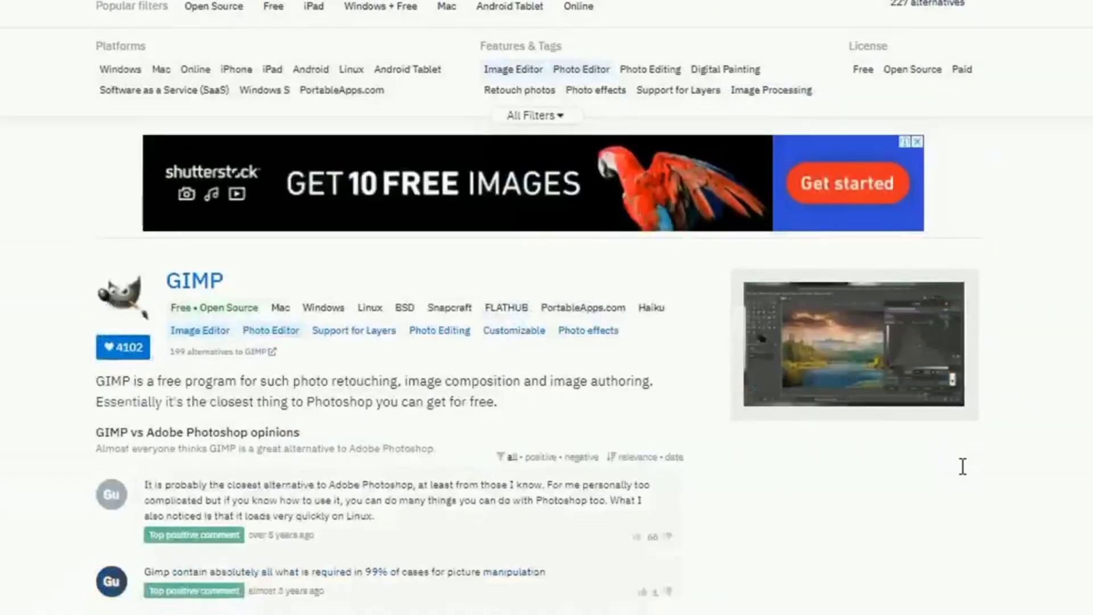
- Scroll the Adobe Photoshop alternatives list from GIMP down to Corel PaintShop Pro
{"action": "scroll", "scroll_direction": "down", "scroll_amount": 3}
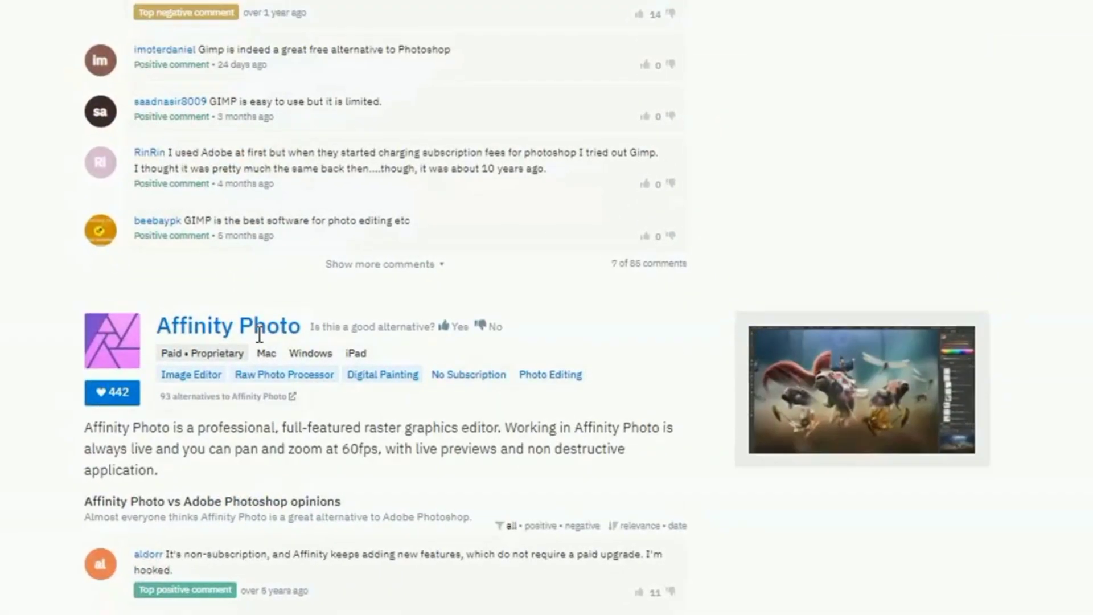
{"action": "scroll", "scroll_direction": "down", "scroll_amount": 3}
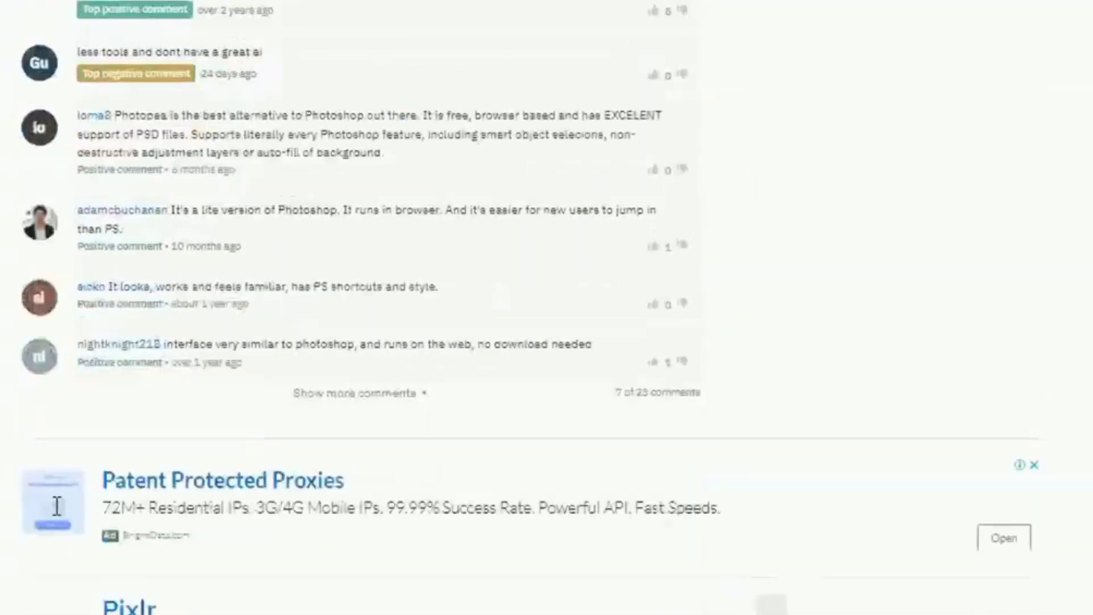
{"action": "scroll", "scroll_direction": "down", "scroll_amount": 3}
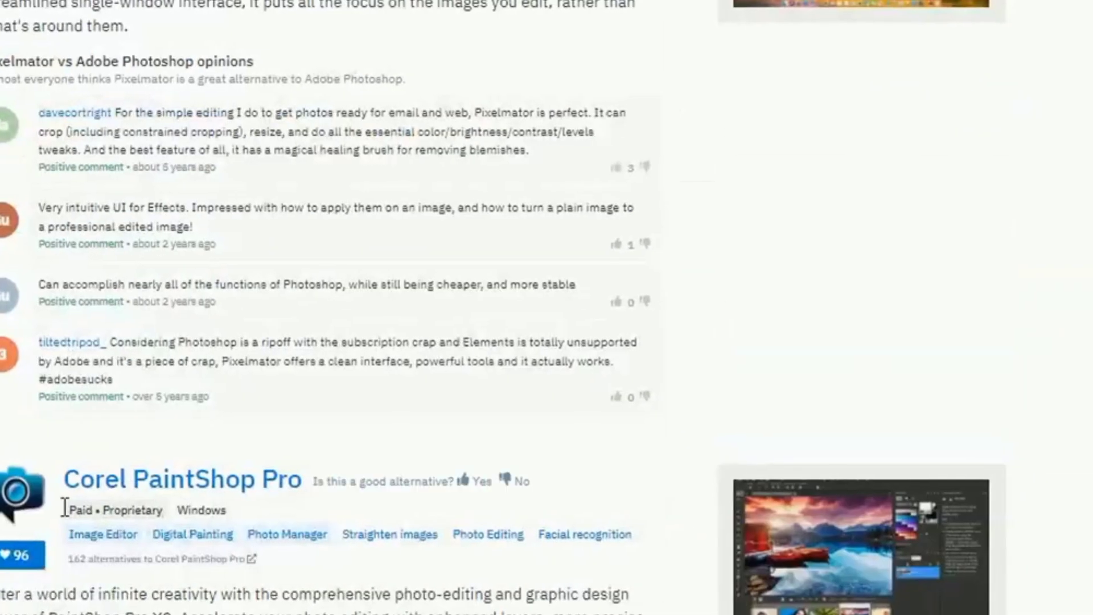
{"action": "scroll", "scroll_direction": "down", "scroll_amount": 3}
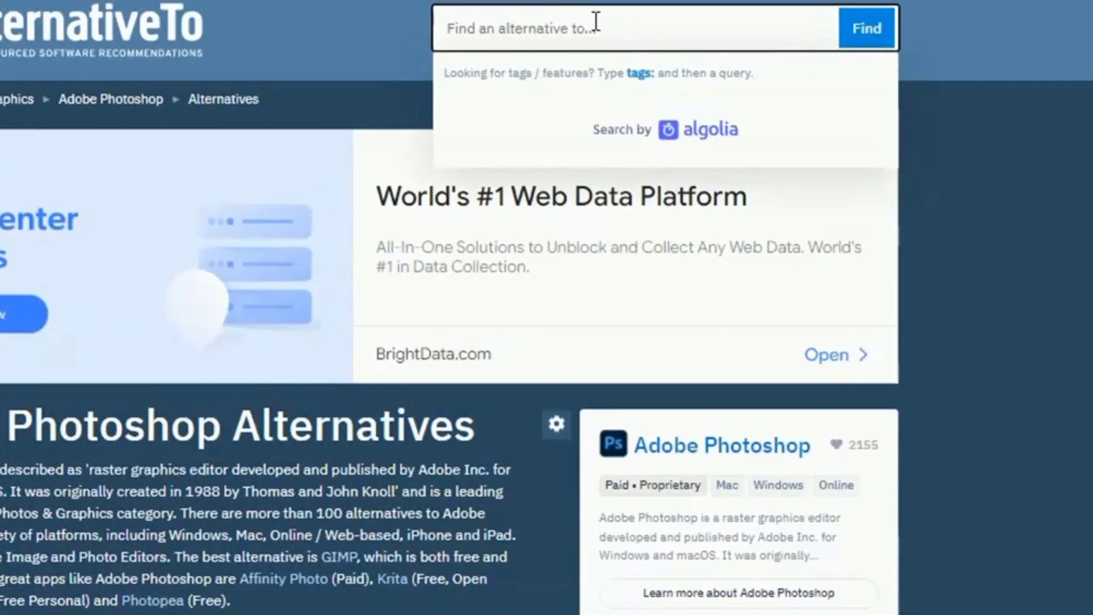
{"action": "type", "text": "gmail"}
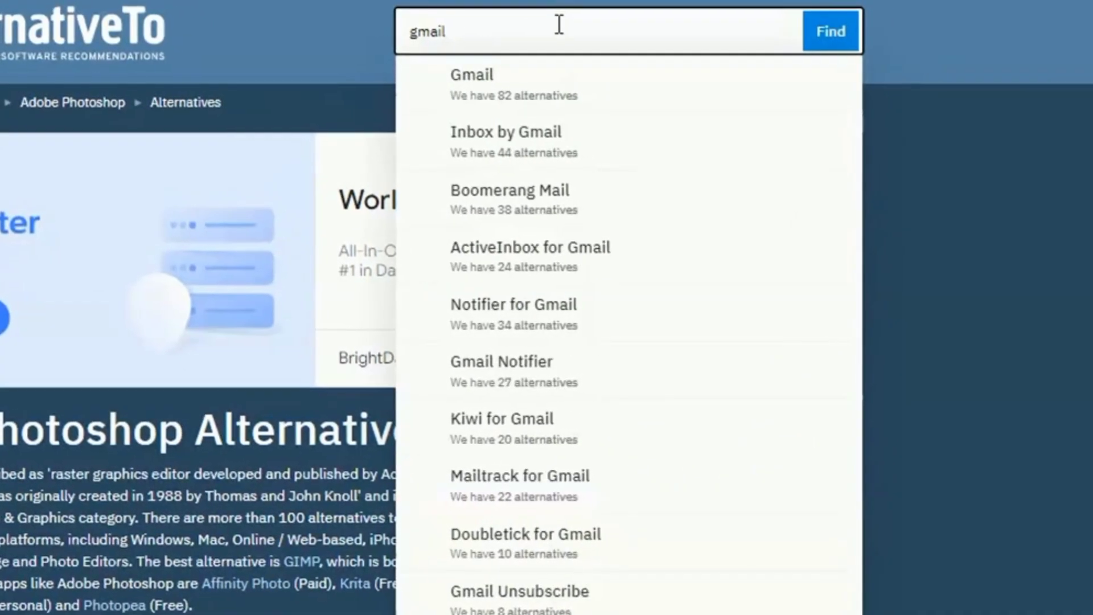
{"action": "left_click", "coordinate": [473, 75]}
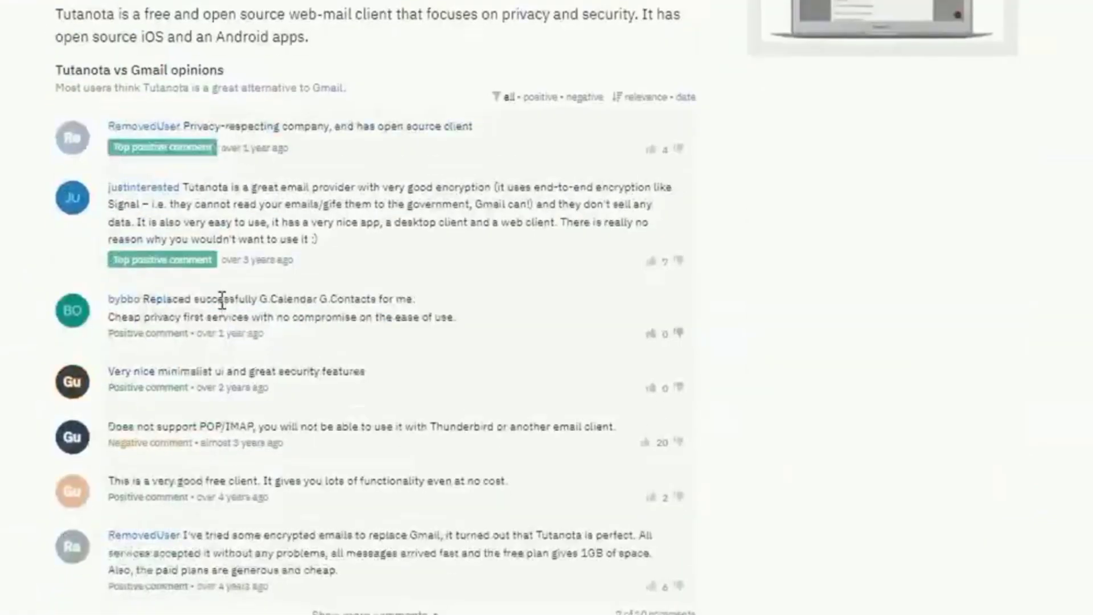
{"action": "scroll", "scroll_direction": "down", "scroll_amount": 3}
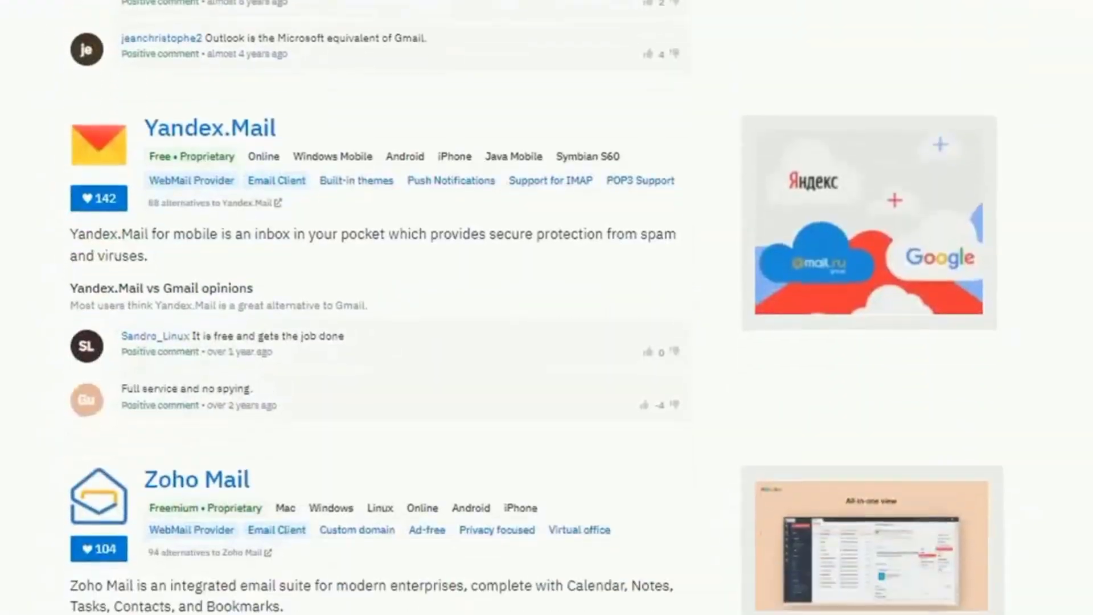
{"action": "scroll", "scroll_direction": "down", "scroll_amount": 3}
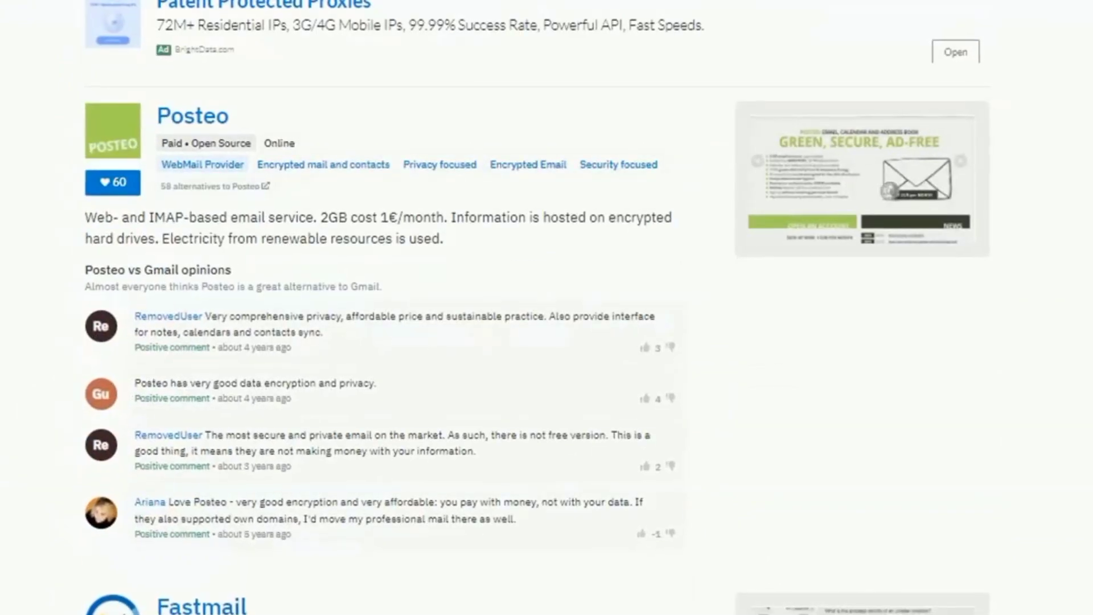
{"action": "scroll", "scroll_direction": "down", "scroll_amount": 3}
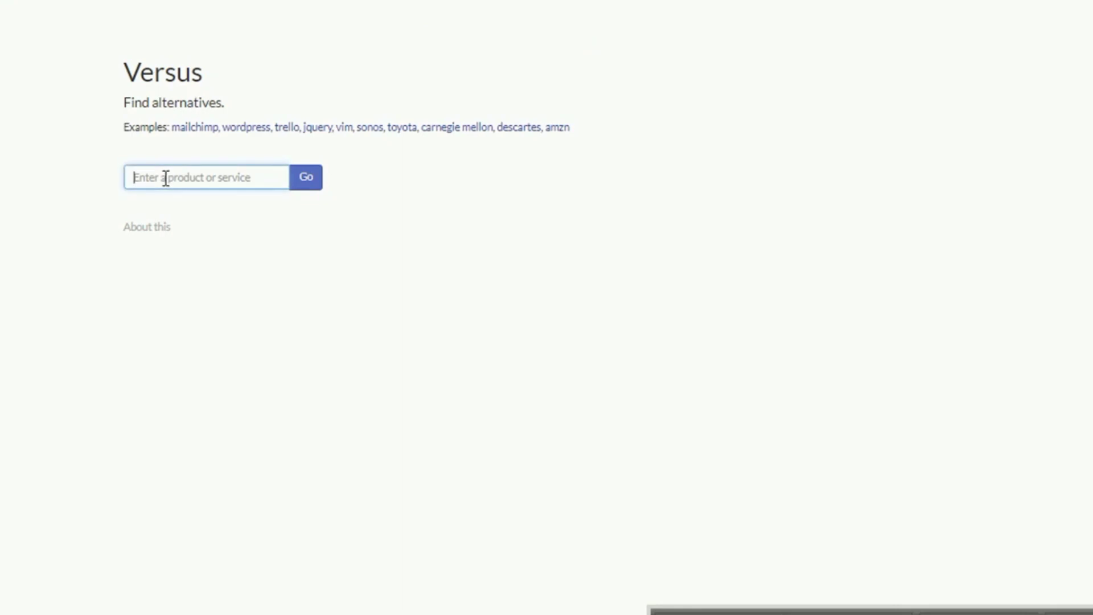
- Search Versus for 'gmail' alternatives, then submit a new search for 'adobe lightroom'
{"action": "type", "text": "gmail"}
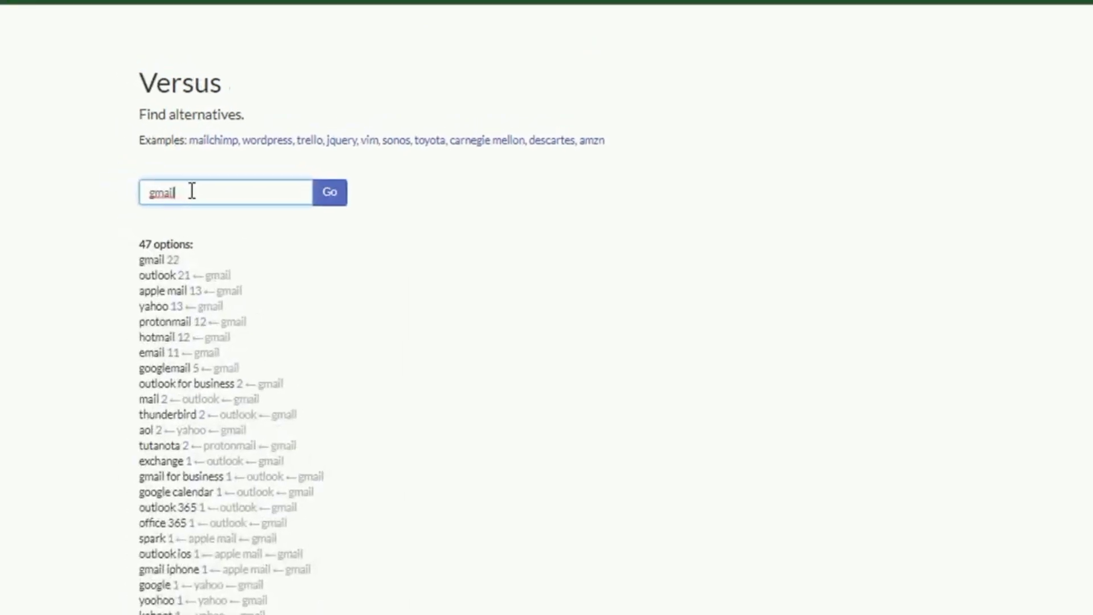
{"action": "scroll", "scroll_direction": "down", "scroll_amount": 3}
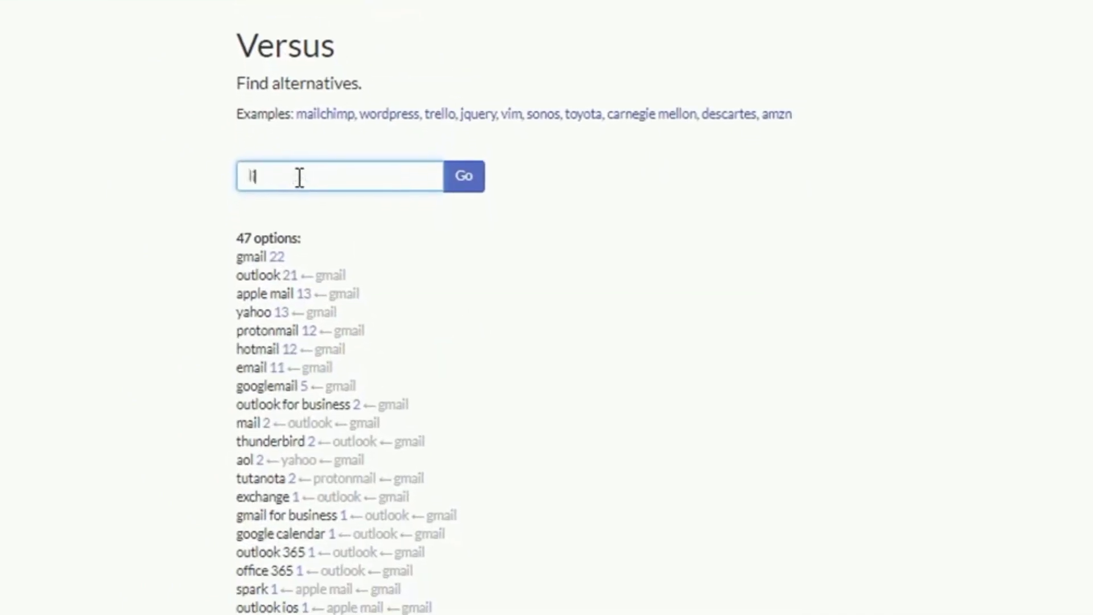
{"action": "type", "text": "adobe lightroom"}
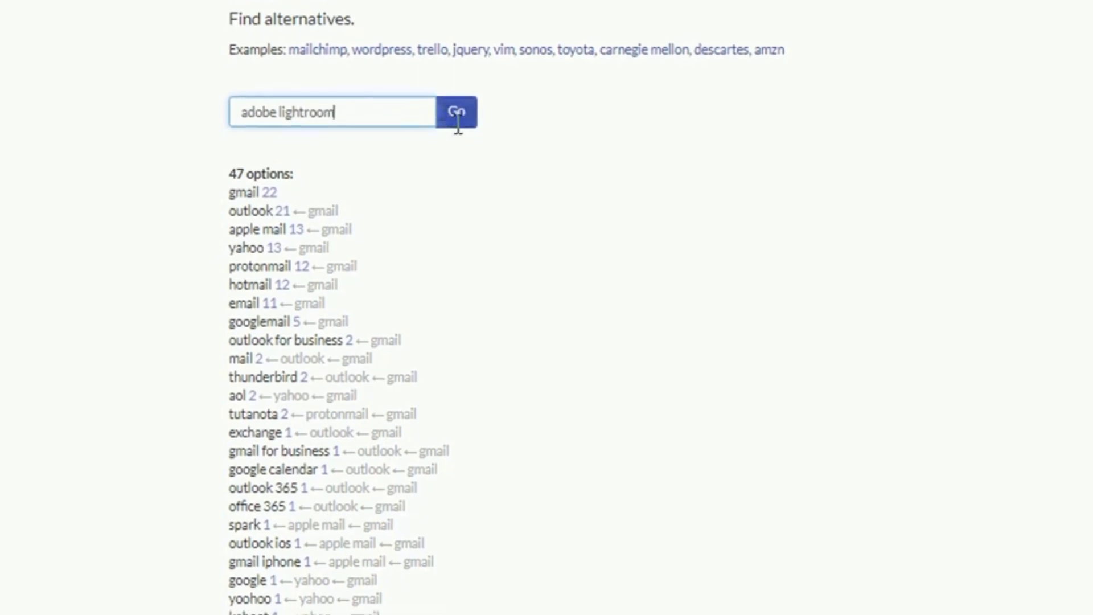
{"action": "left_click", "coordinate": [458, 109]}
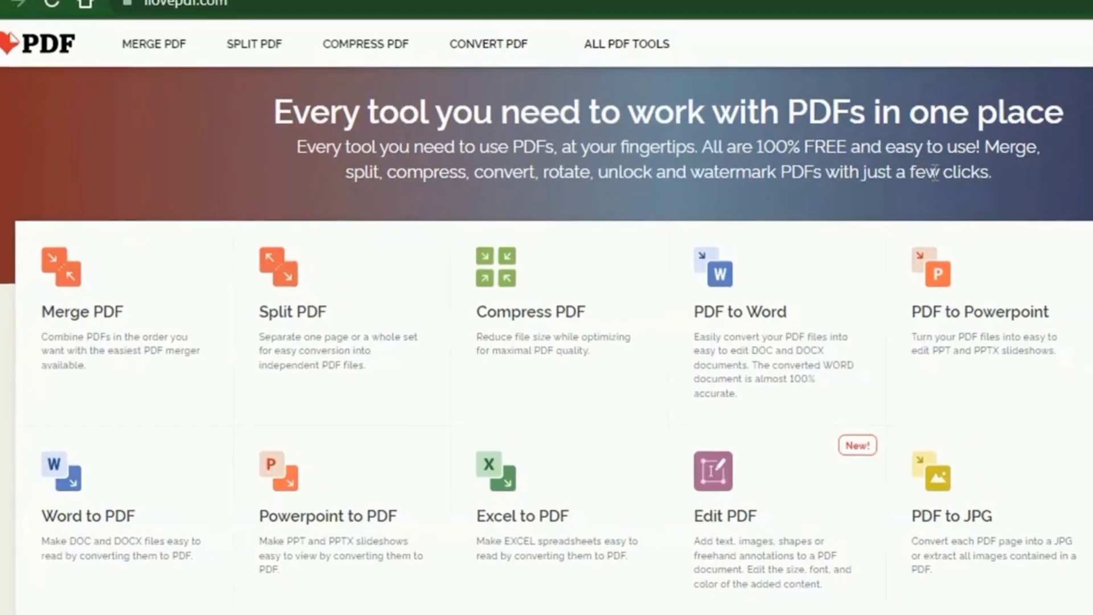
- Scroll iLovePDF's tool grid down to the 'Looking for another solution?' section
{"action": "scroll", "scroll_direction": "down", "scroll_amount": 3}
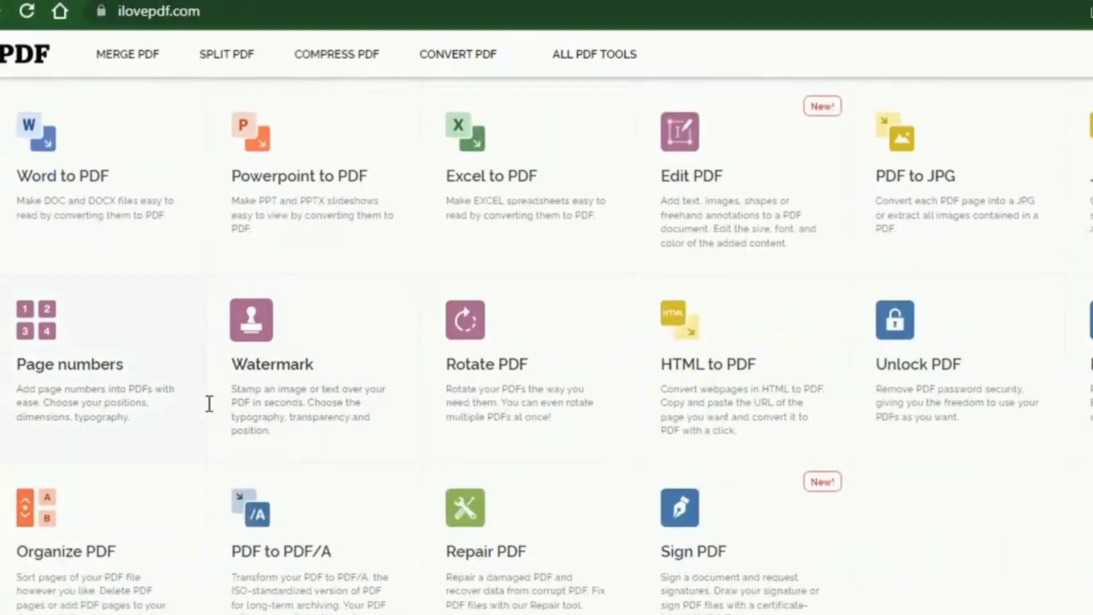
{"action": "scroll", "scroll_direction": "down", "scroll_amount": 3}
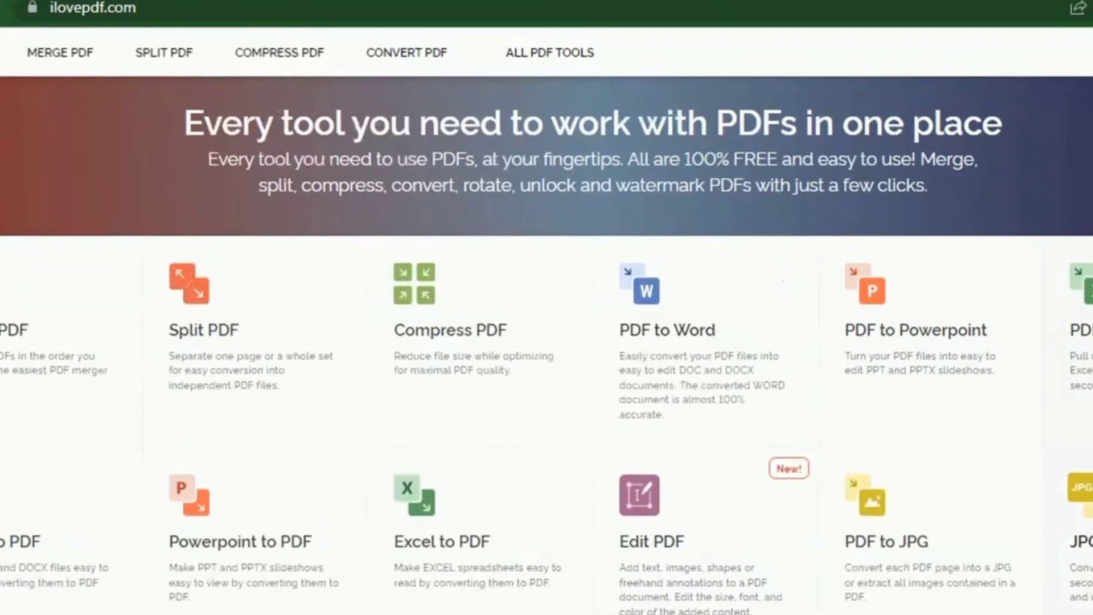
{"action": "scroll", "scroll_direction": "down", "scroll_amount": 3}
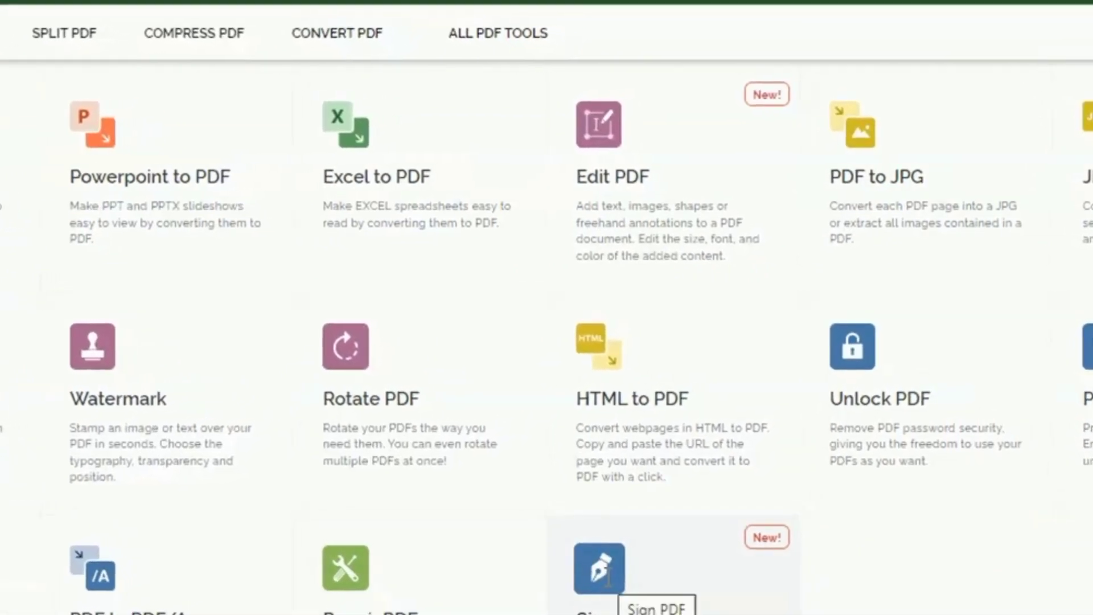
{"action": "scroll", "scroll_direction": "down", "scroll_amount": 3}
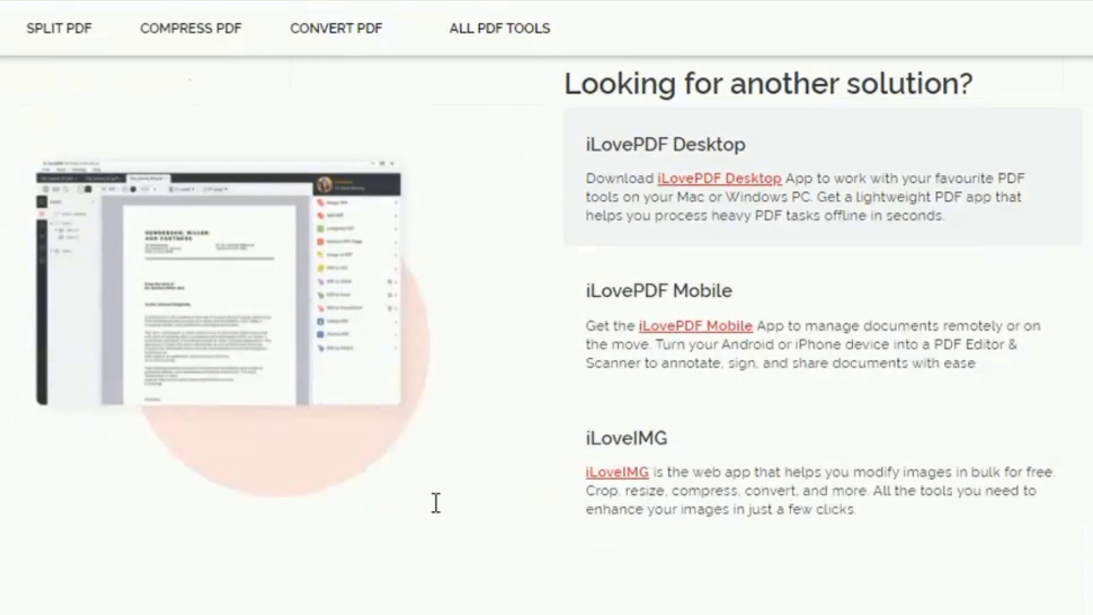
{"action": "scroll", "scroll_direction": "down", "scroll_amount": 3}
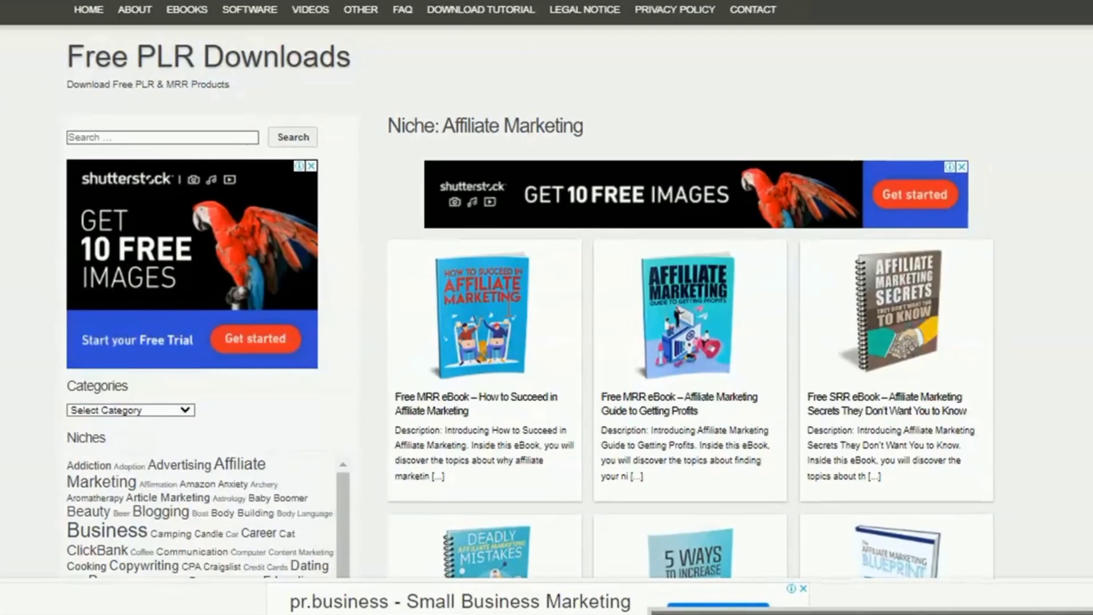
- Scroll the Affiliate Marketing listing and open '5 Ways to Increase Your Affiliate Commissions'
{"action": "scroll", "scroll_direction": "down", "scroll_amount": 3}
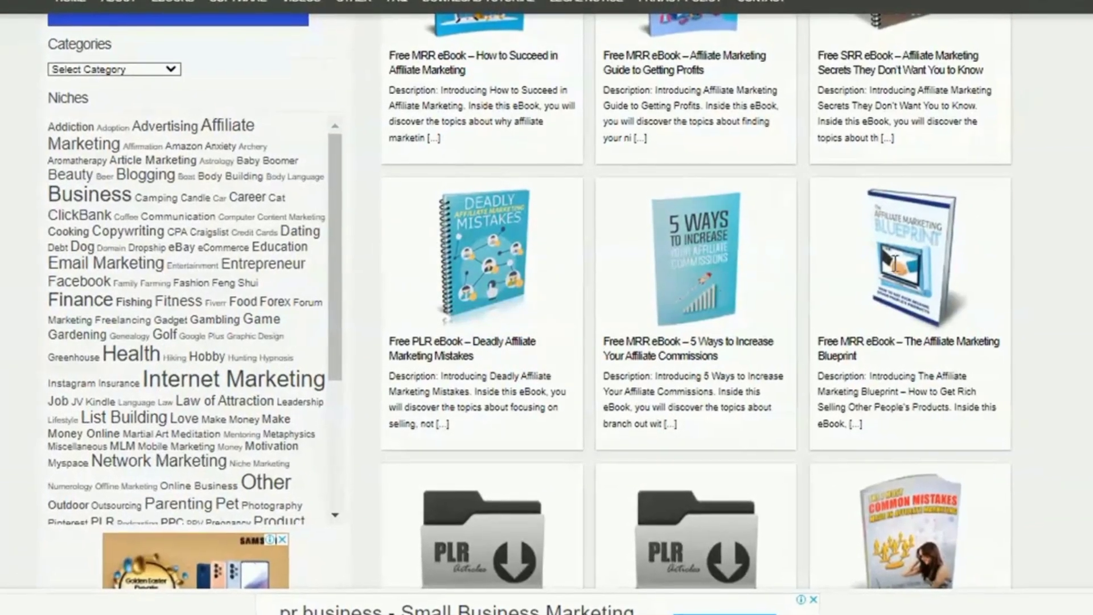
{"action": "scroll", "scroll_direction": "down", "scroll_amount": 3}
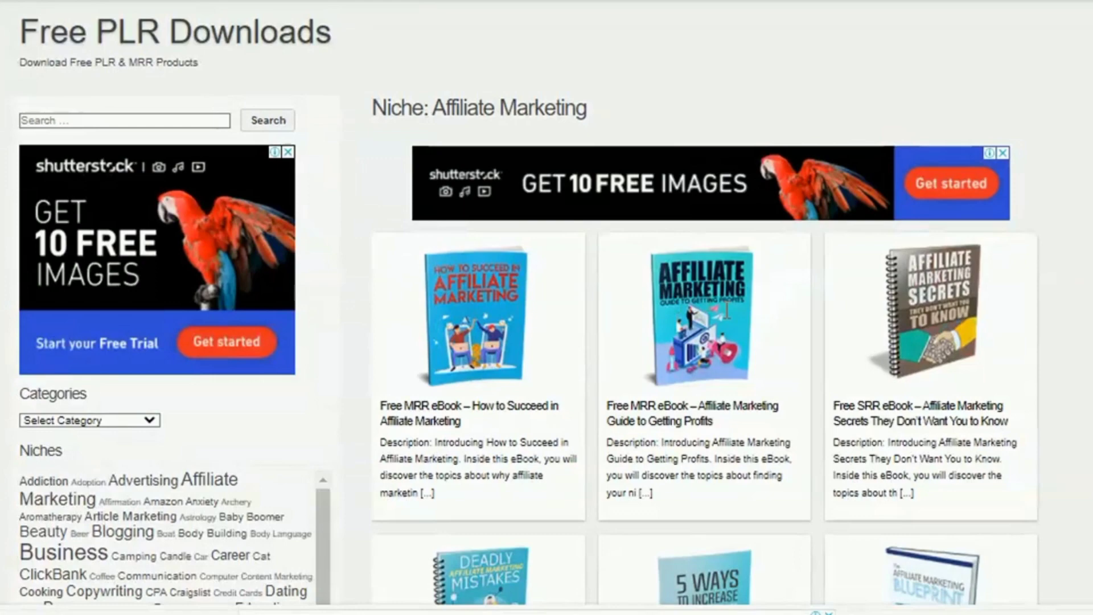
{"action": "scroll", "scroll_direction": "down", "scroll_amount": 3}
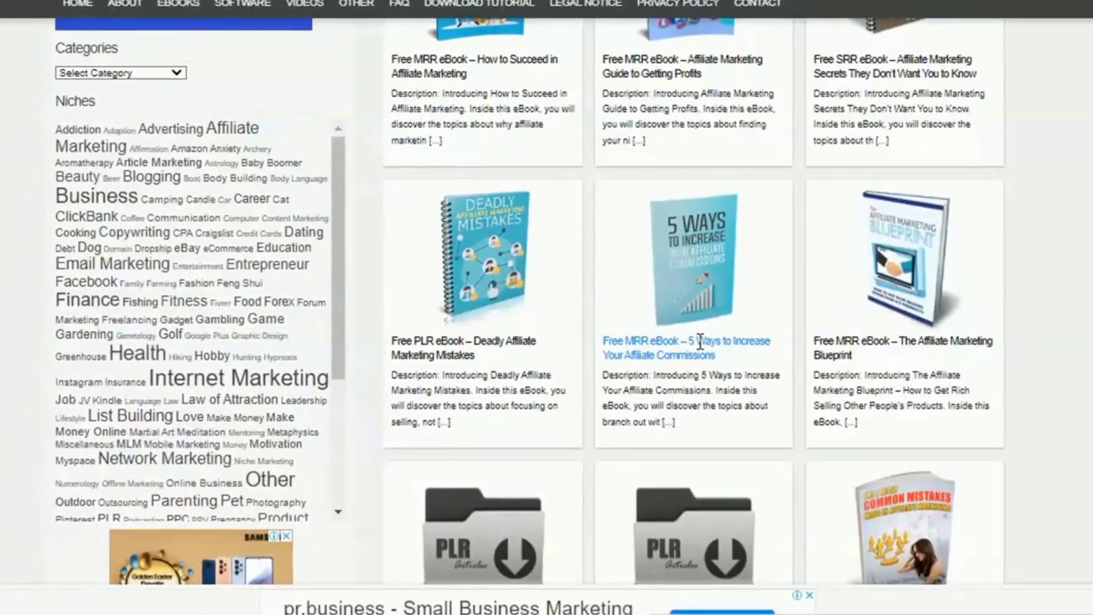
{"action": "left_click", "coordinate": [688, 341]}
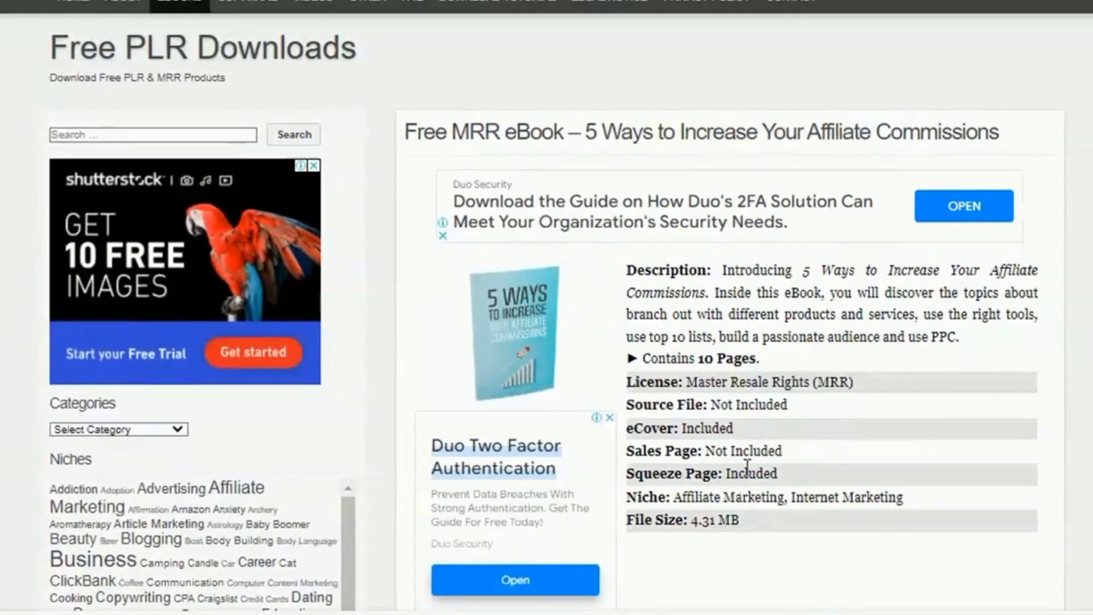
- Review the eBook's license and download details, then open the Self Help niche
{"action": "scroll", "scroll_direction": "down", "scroll_amount": 3}
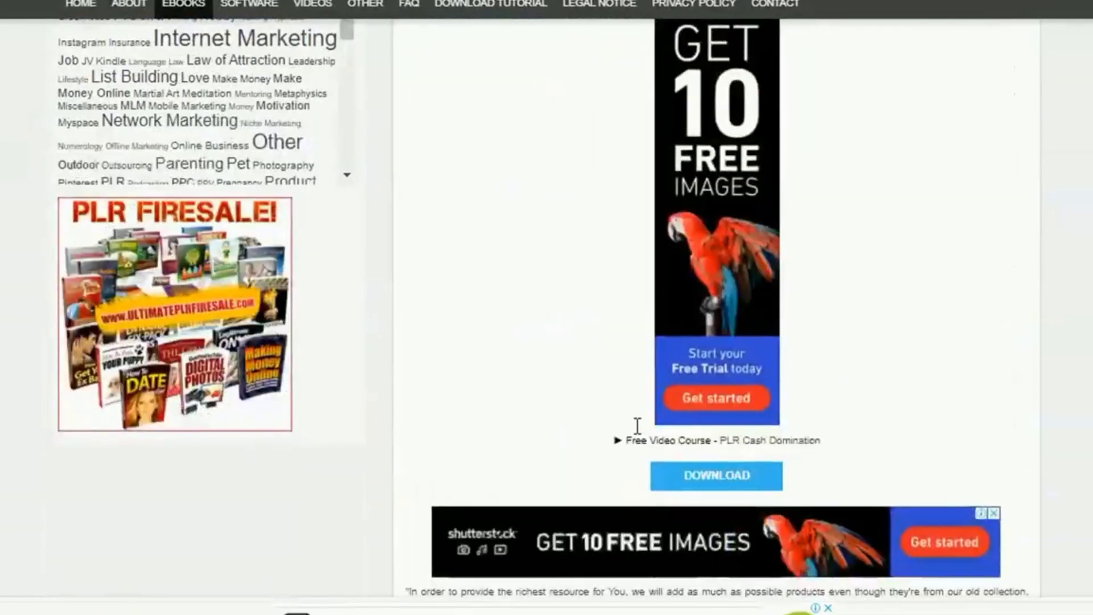
{"action": "scroll", "scroll_direction": "down", "scroll_amount": 3}
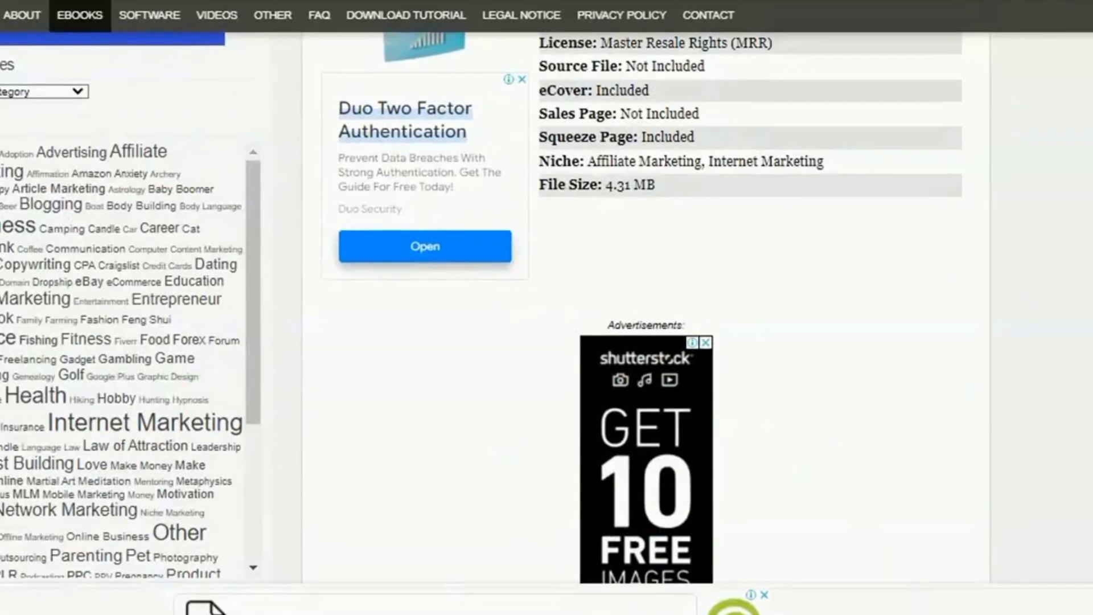
{"action": "scroll", "scroll_direction": "down", "scroll_amount": 3}
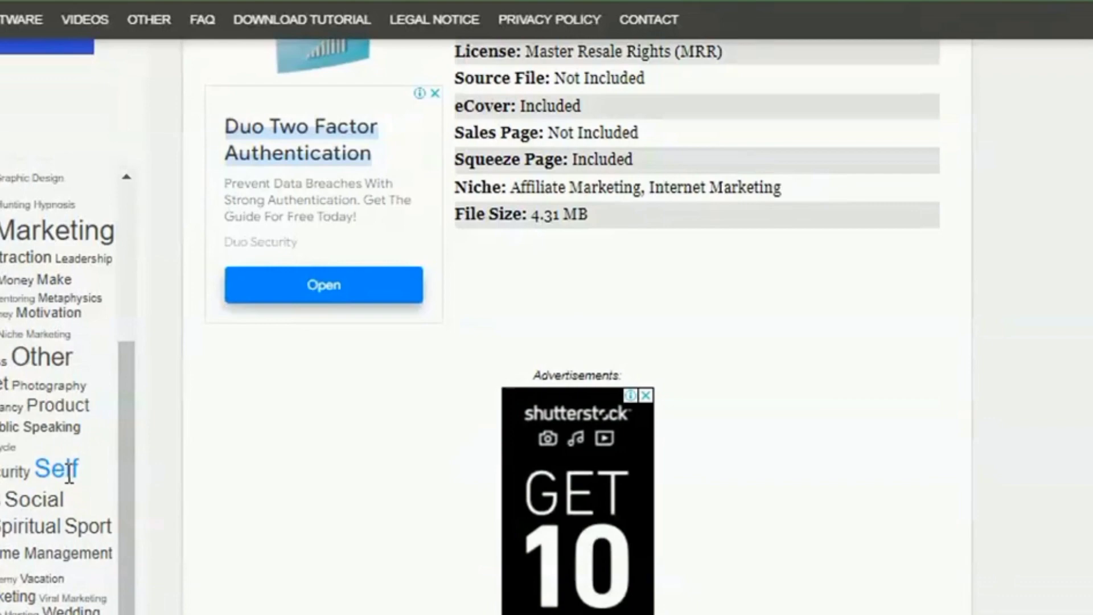
{"action": "left_click", "coordinate": [57, 470]}
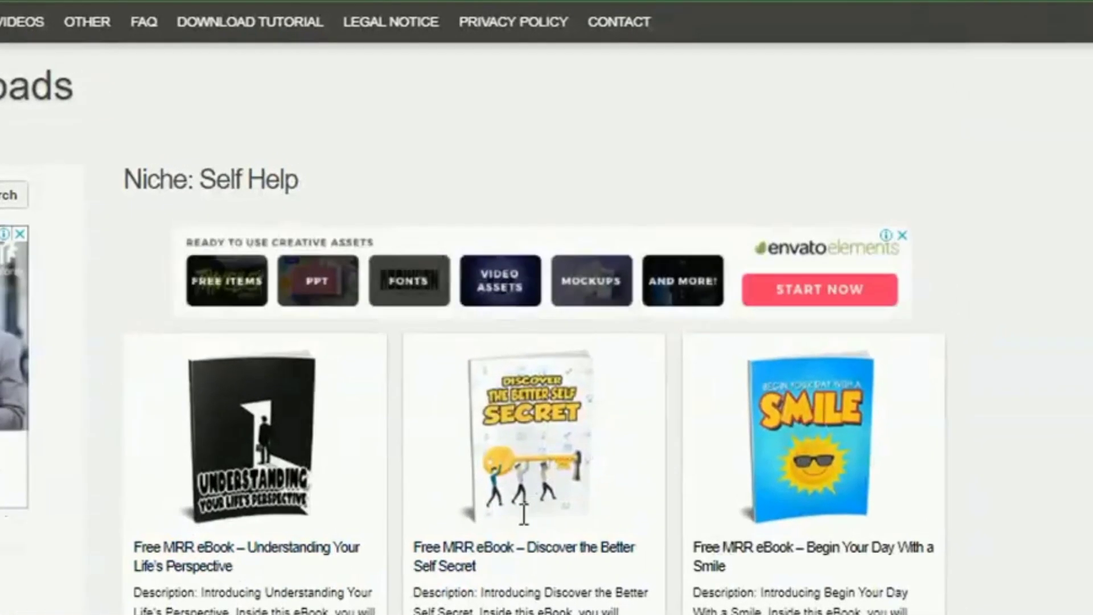
- Scroll through the Self Help eBooks and switch to the Forex niche listing
{"action": "scroll", "scroll_direction": "down", "scroll_amount": 3}
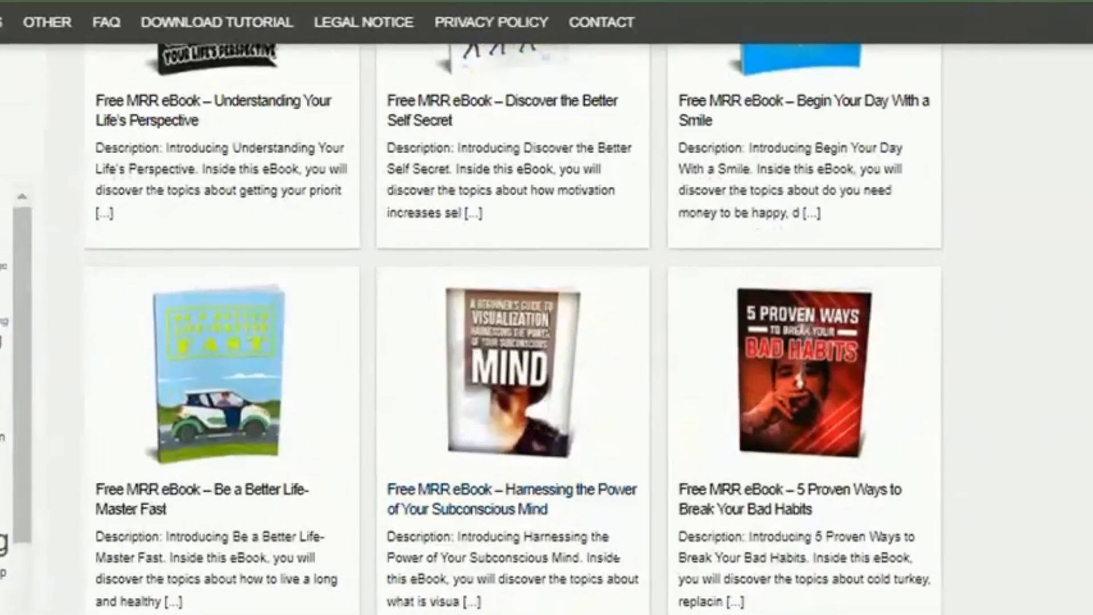
{"action": "scroll", "scroll_direction": "down", "scroll_amount": 3}
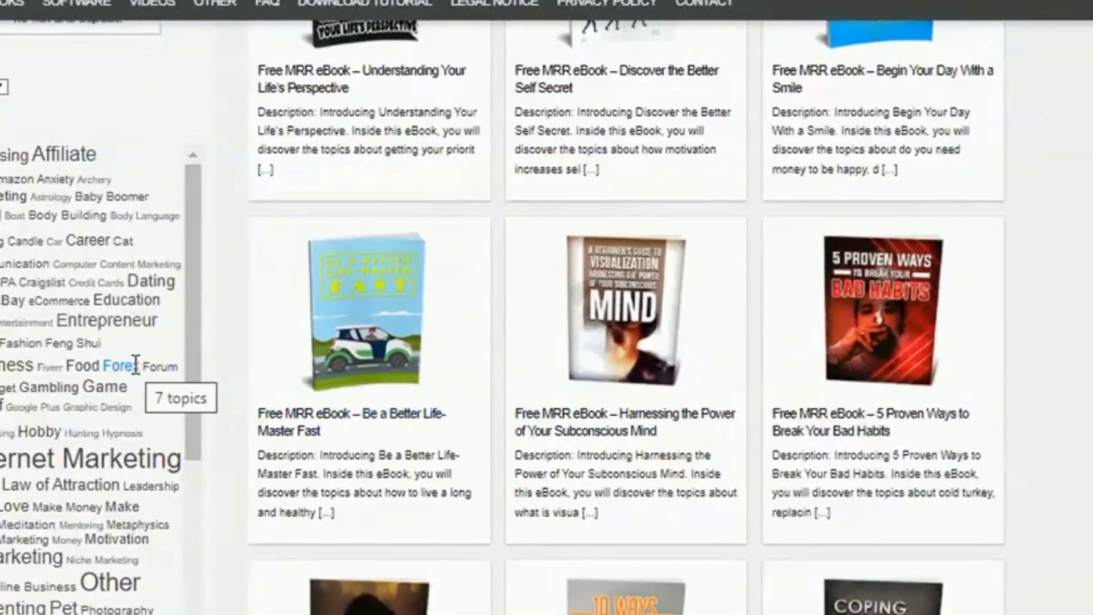
{"action": "left_click", "coordinate": [119, 366]}
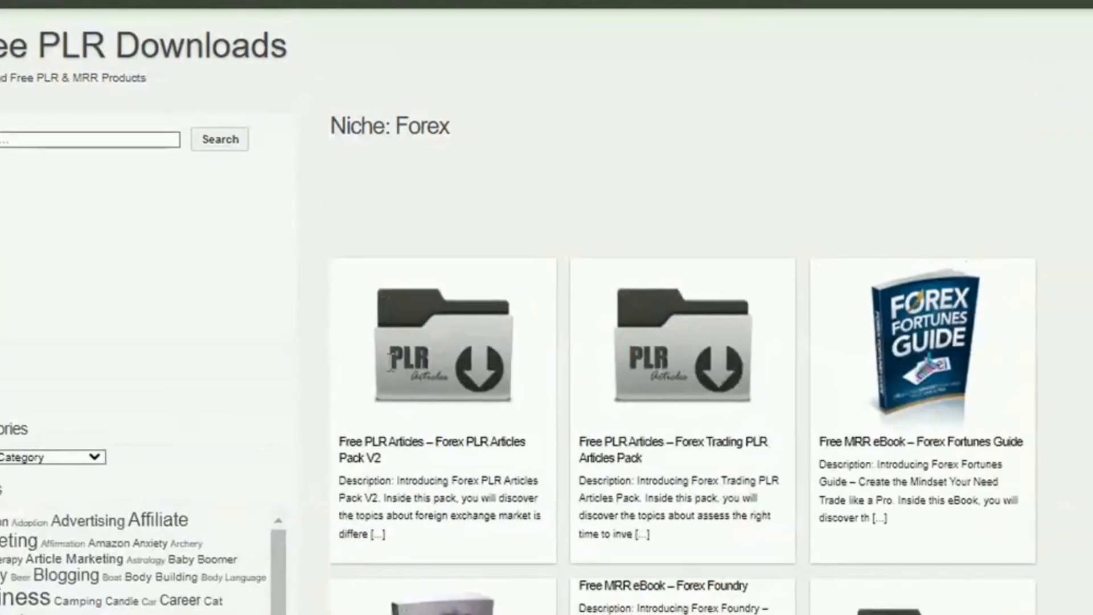